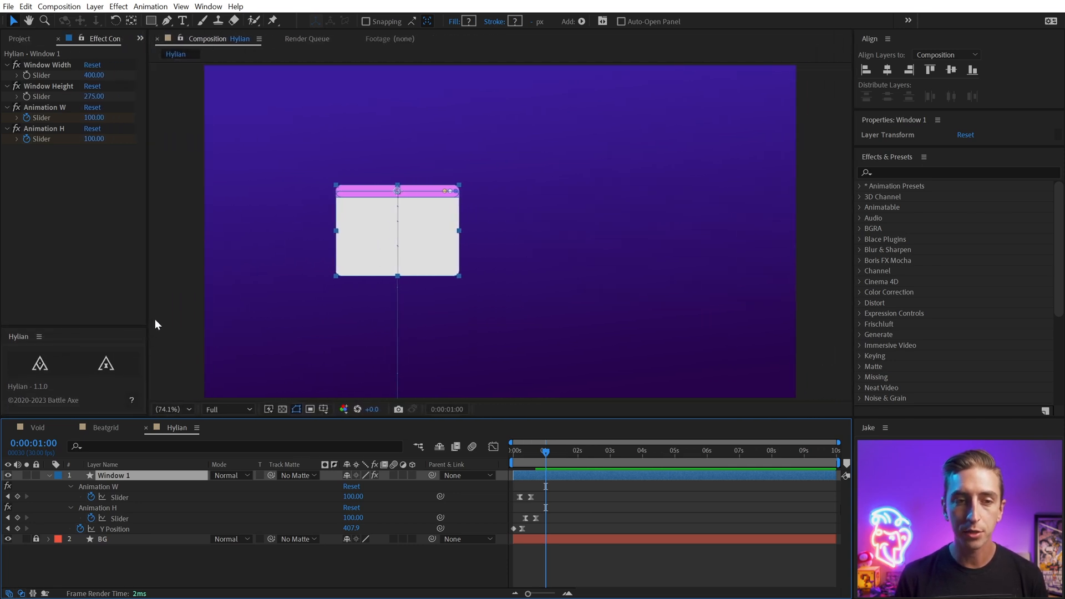
pyautogui.moveTo(149, 323)
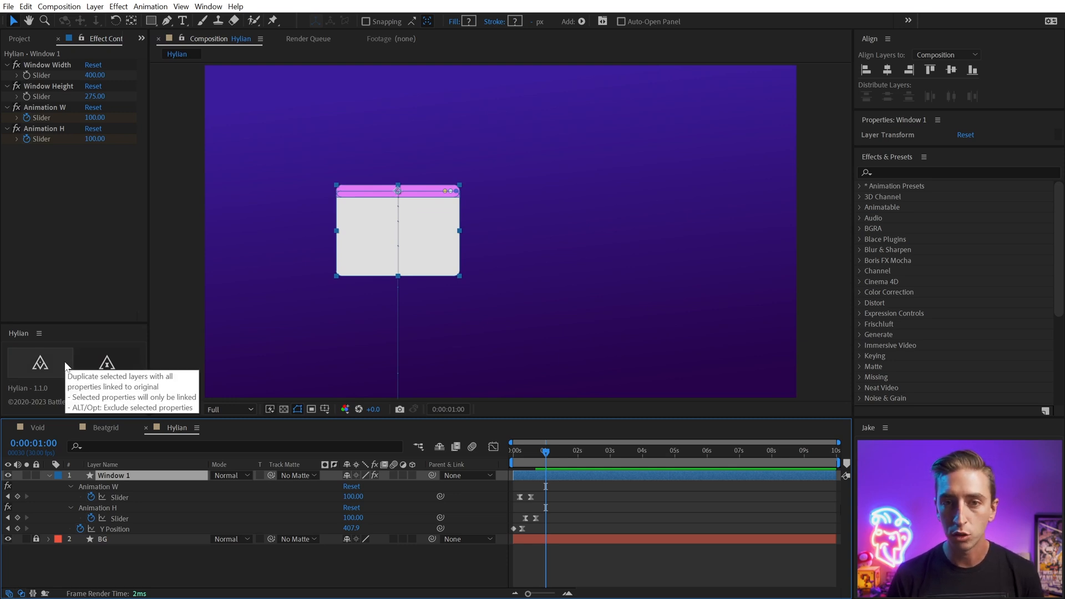
pyautogui.moveTo(39, 342)
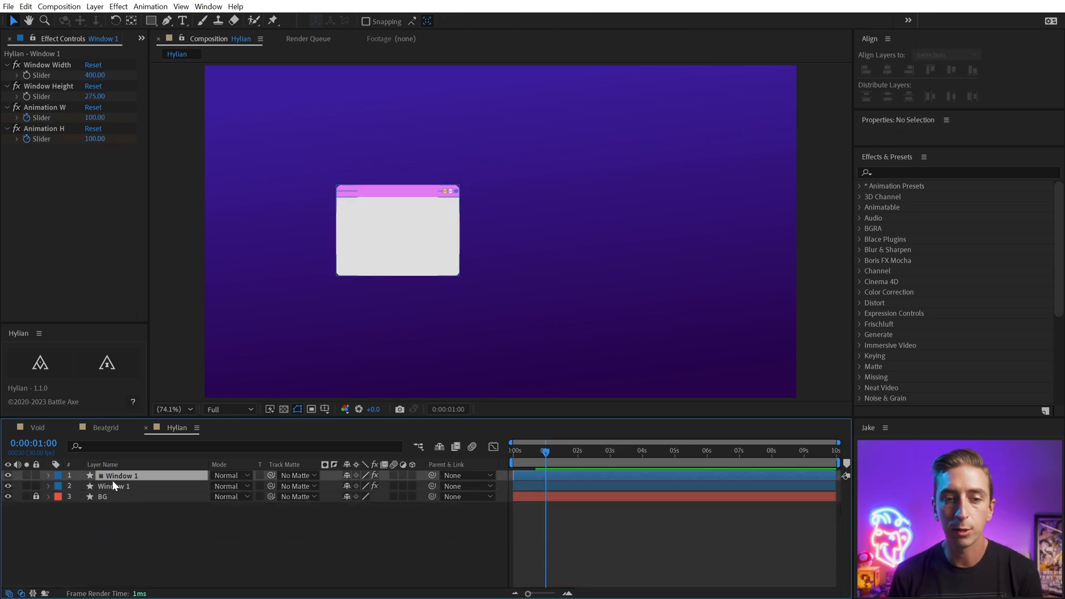
# Step: Select the original Window 1 layer, then its linked duplicate to inspect the expression sliders
pyautogui.click(114, 486)
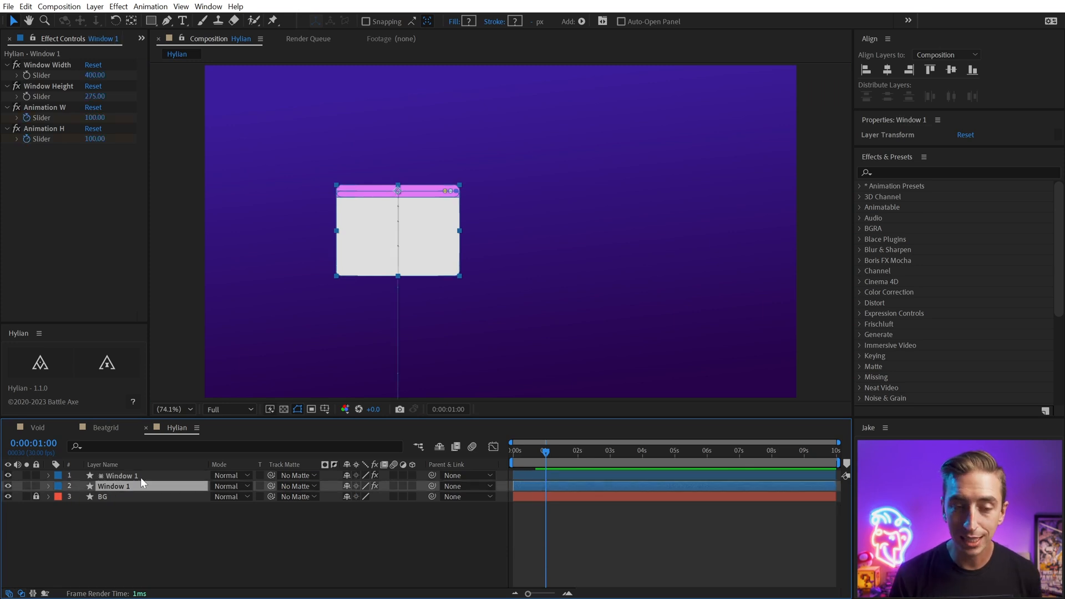
pyautogui.click(119, 475)
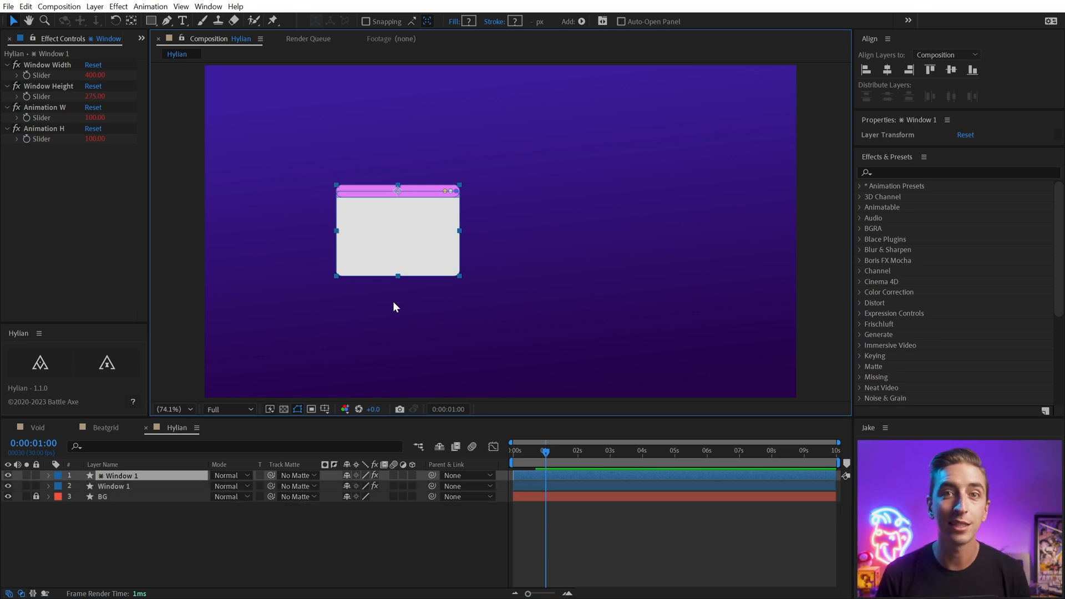
pyautogui.moveTo(289, 527)
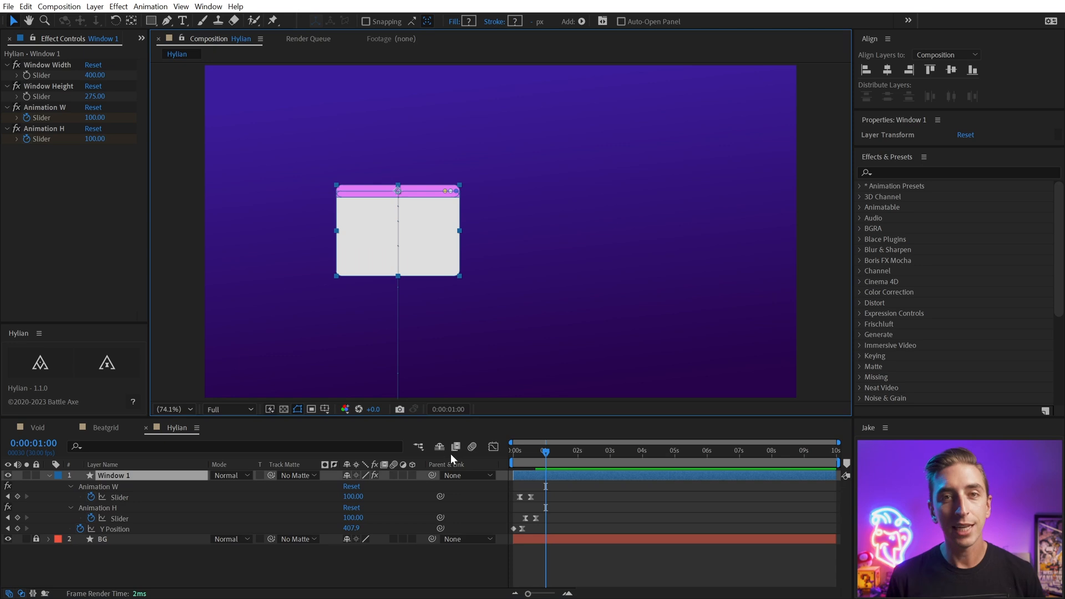
pyautogui.moveTo(108, 362)
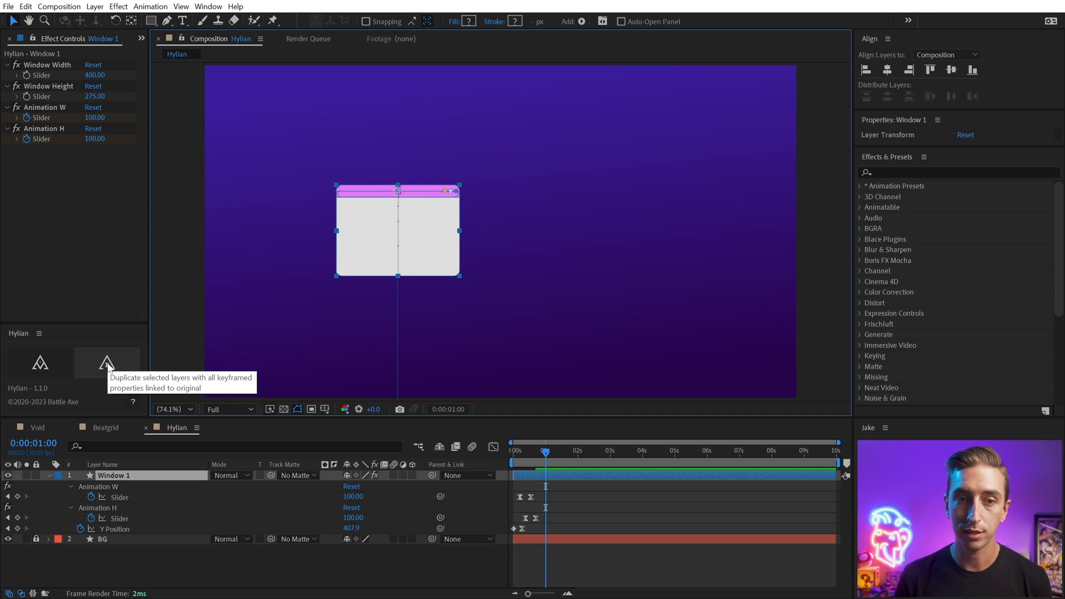
pyautogui.click(107, 362)
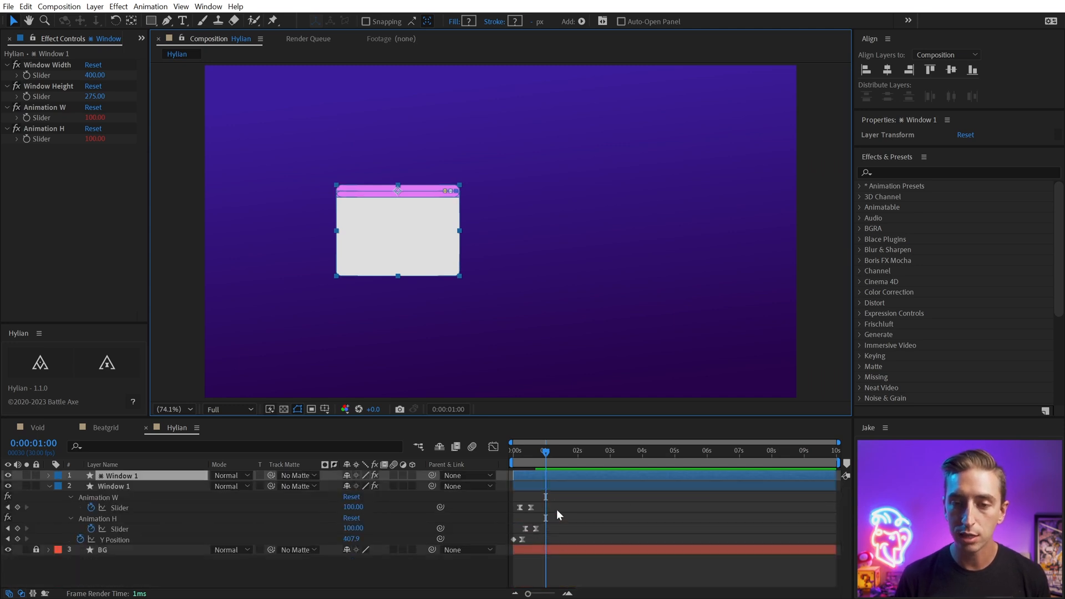
pyautogui.moveTo(526, 519)
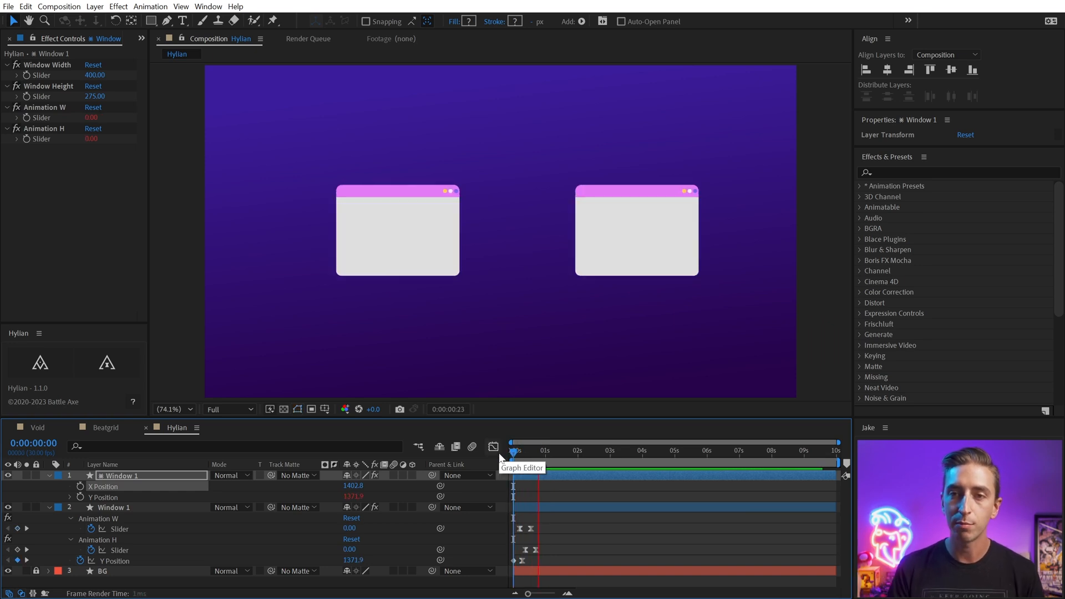
pyautogui.click(570, 450)
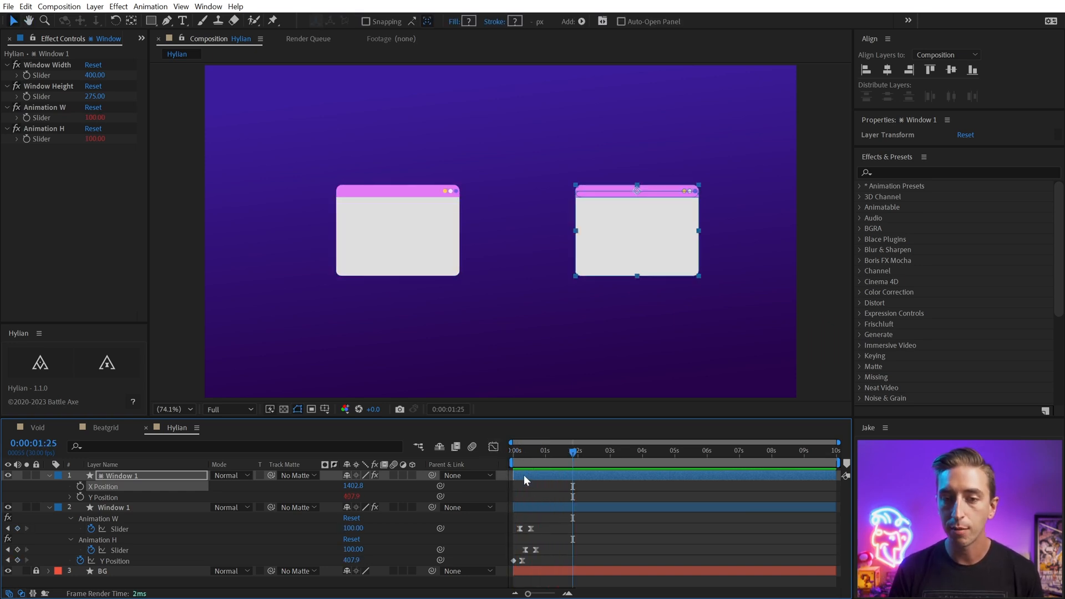
pyautogui.click(113, 507)
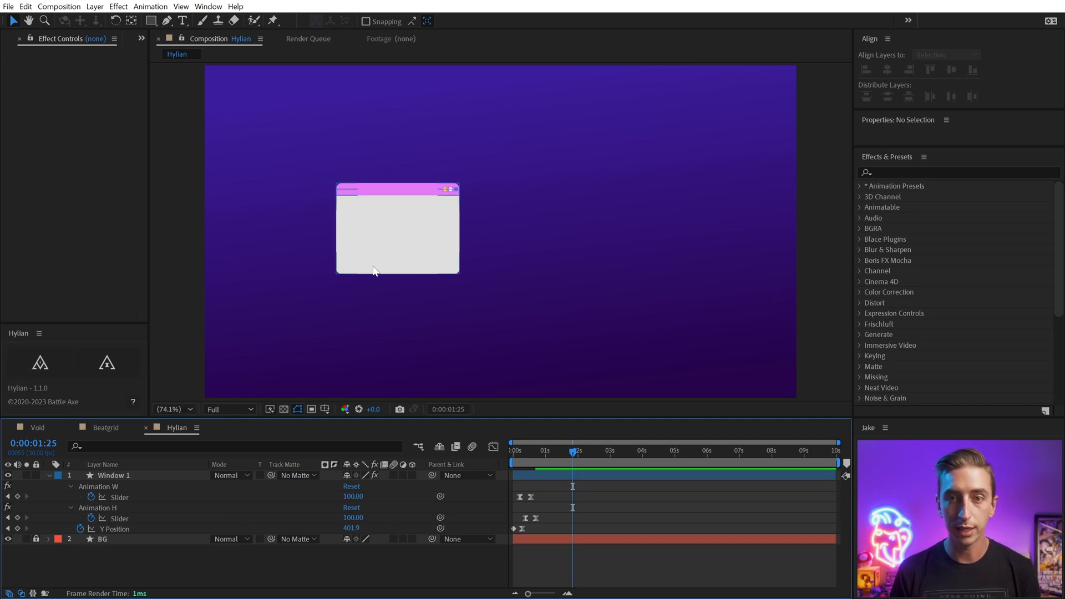
# Step: Duplicate Window 1 with only the selected Rotation linked, then check another frame
pyautogui.click(114, 476)
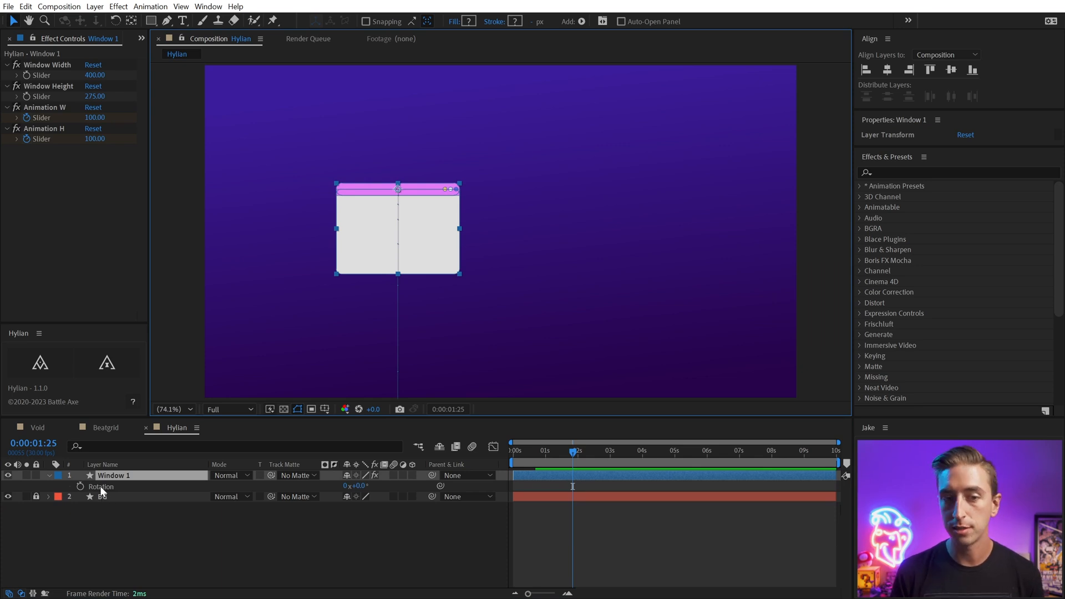
pyautogui.click(39, 362)
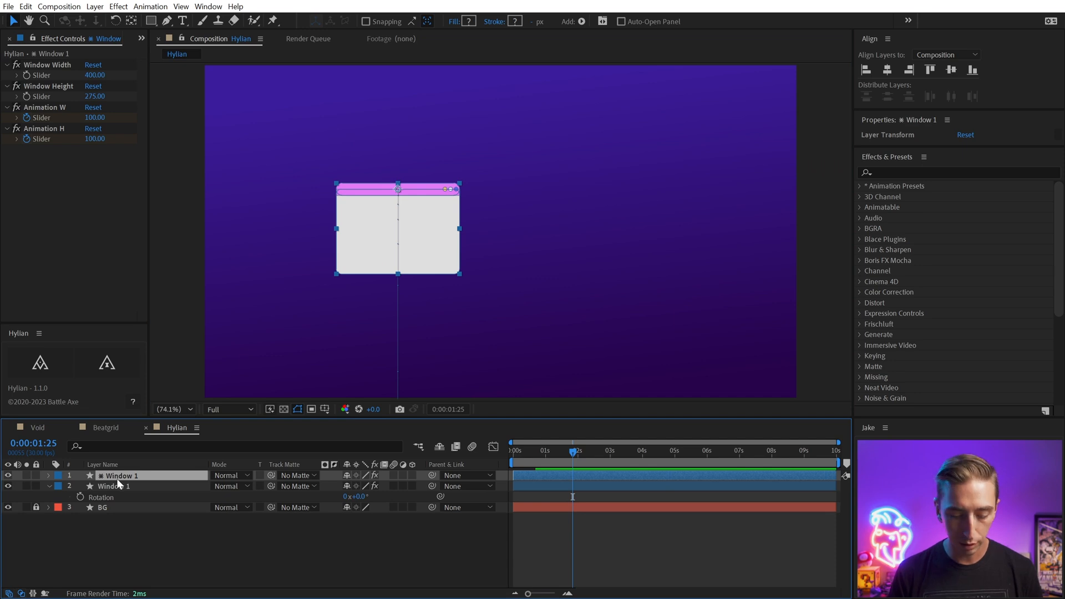
pyautogui.click(50, 475)
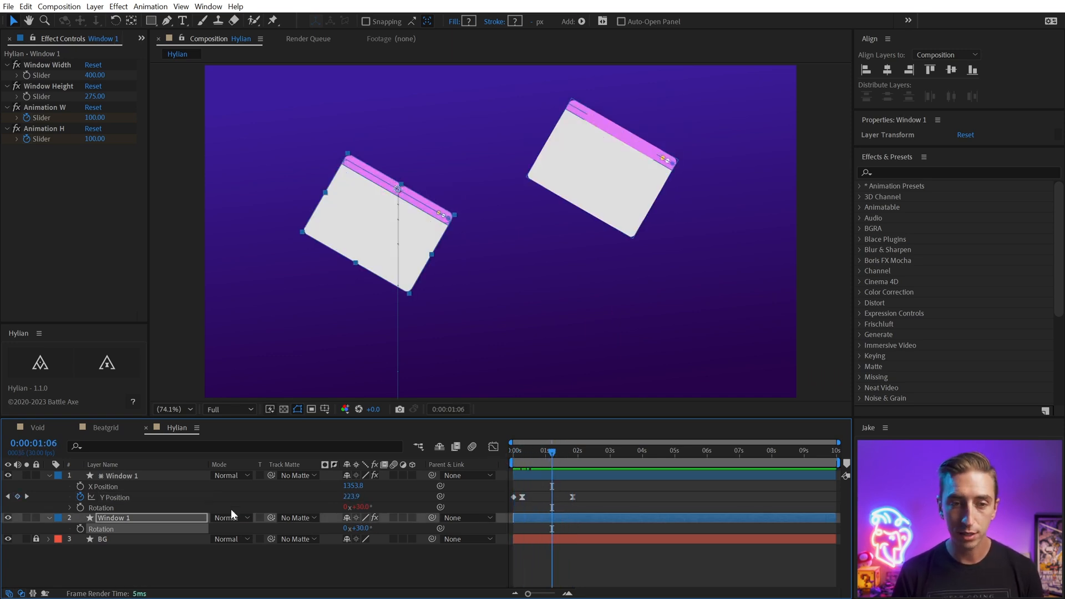
pyautogui.moveTo(554, 482)
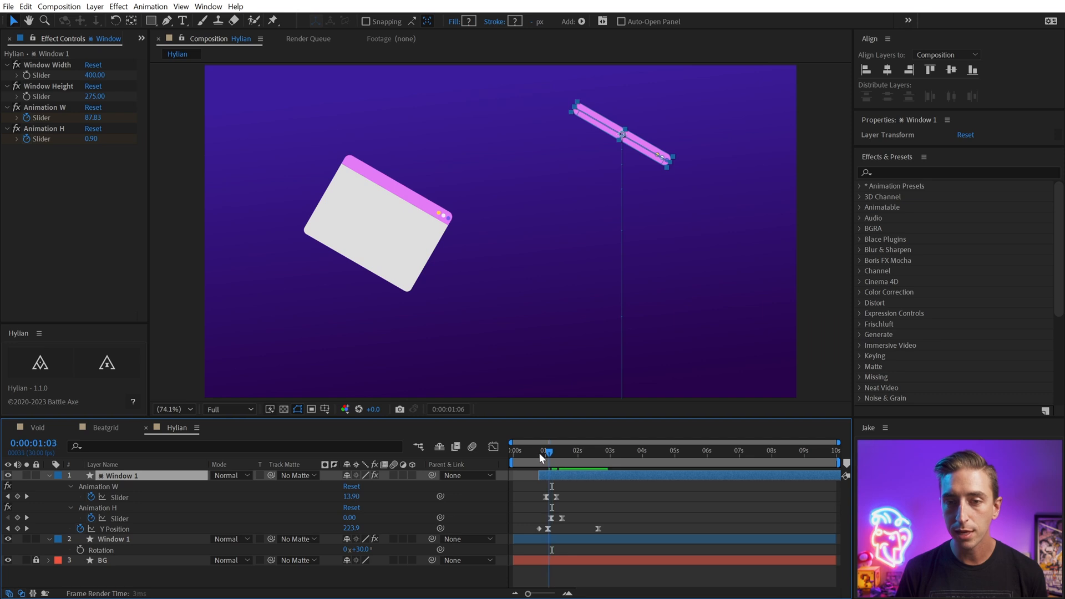
pyautogui.click(547, 463)
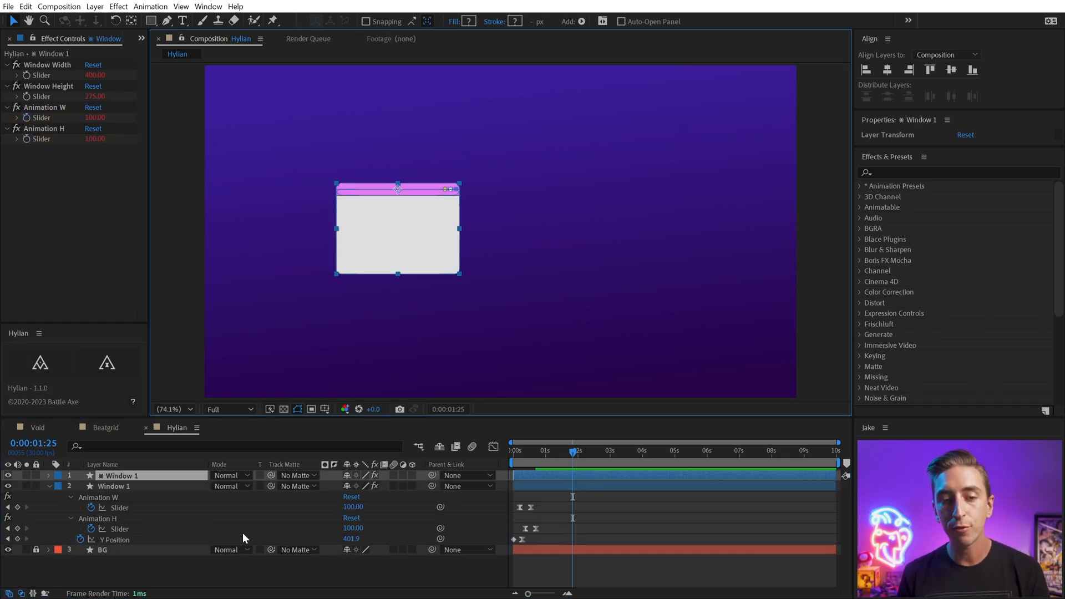
# Step: Expand the new copy's Position to reveal its expression-linked values
pyautogui.click(40, 476)
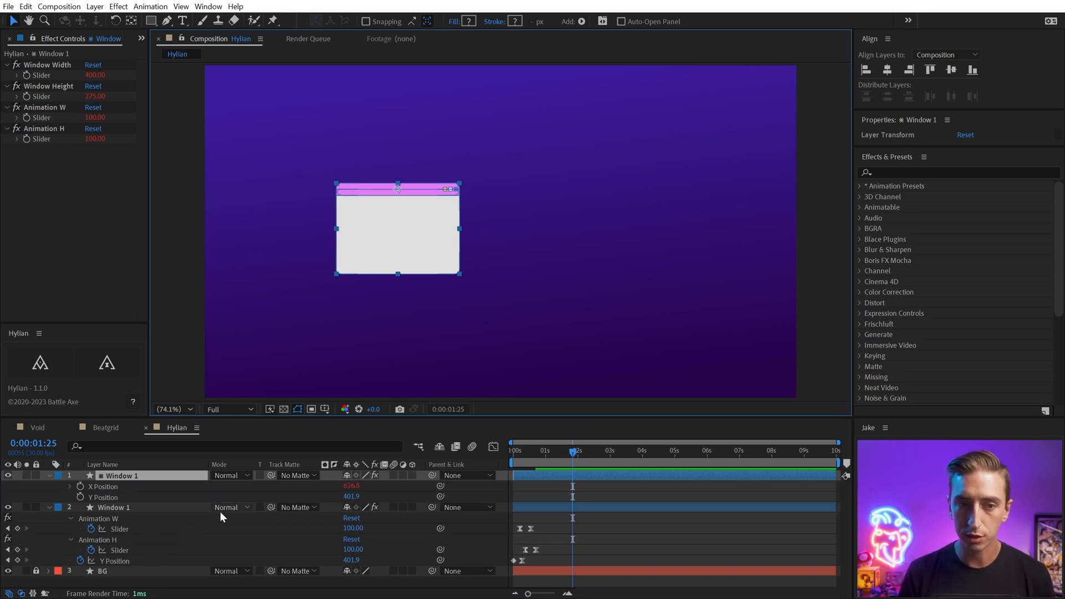